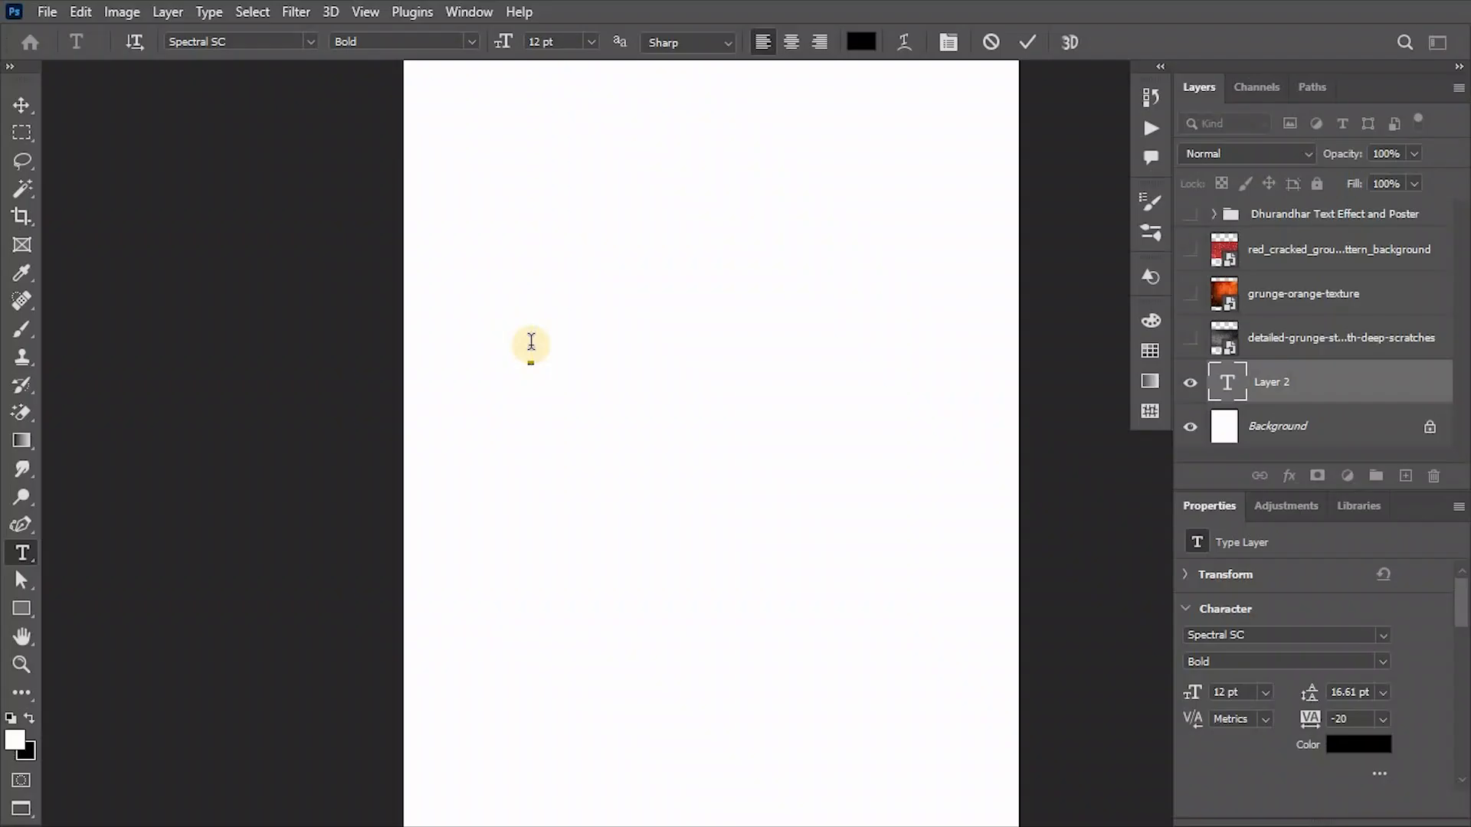
Set the word PHOTOSHOP in Spectral SC Bold and adjust its font size
{"action": "type", "text": "PHOTOSHOP"}
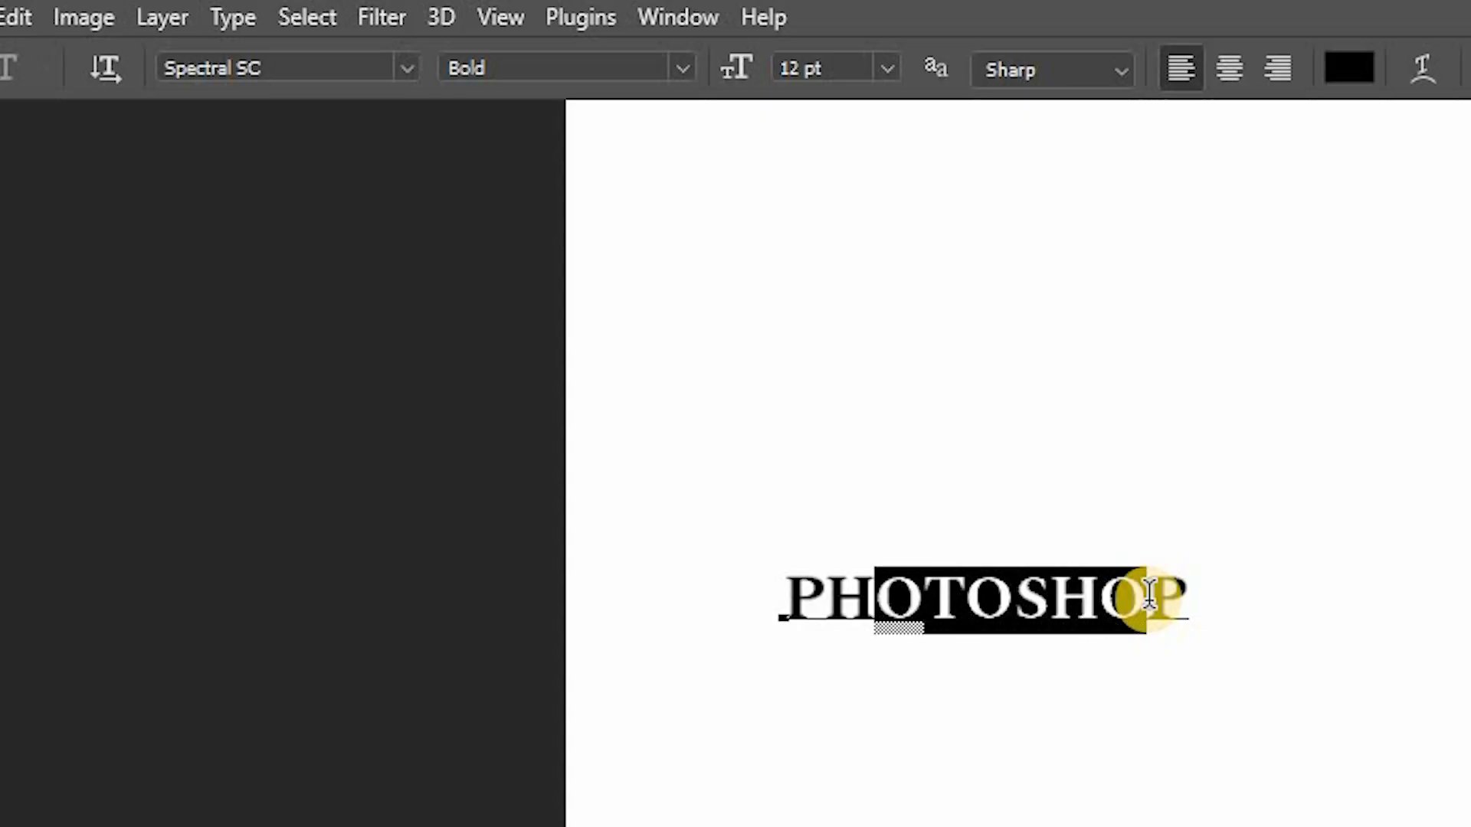
{"action": "type", "text": "8 pt"}
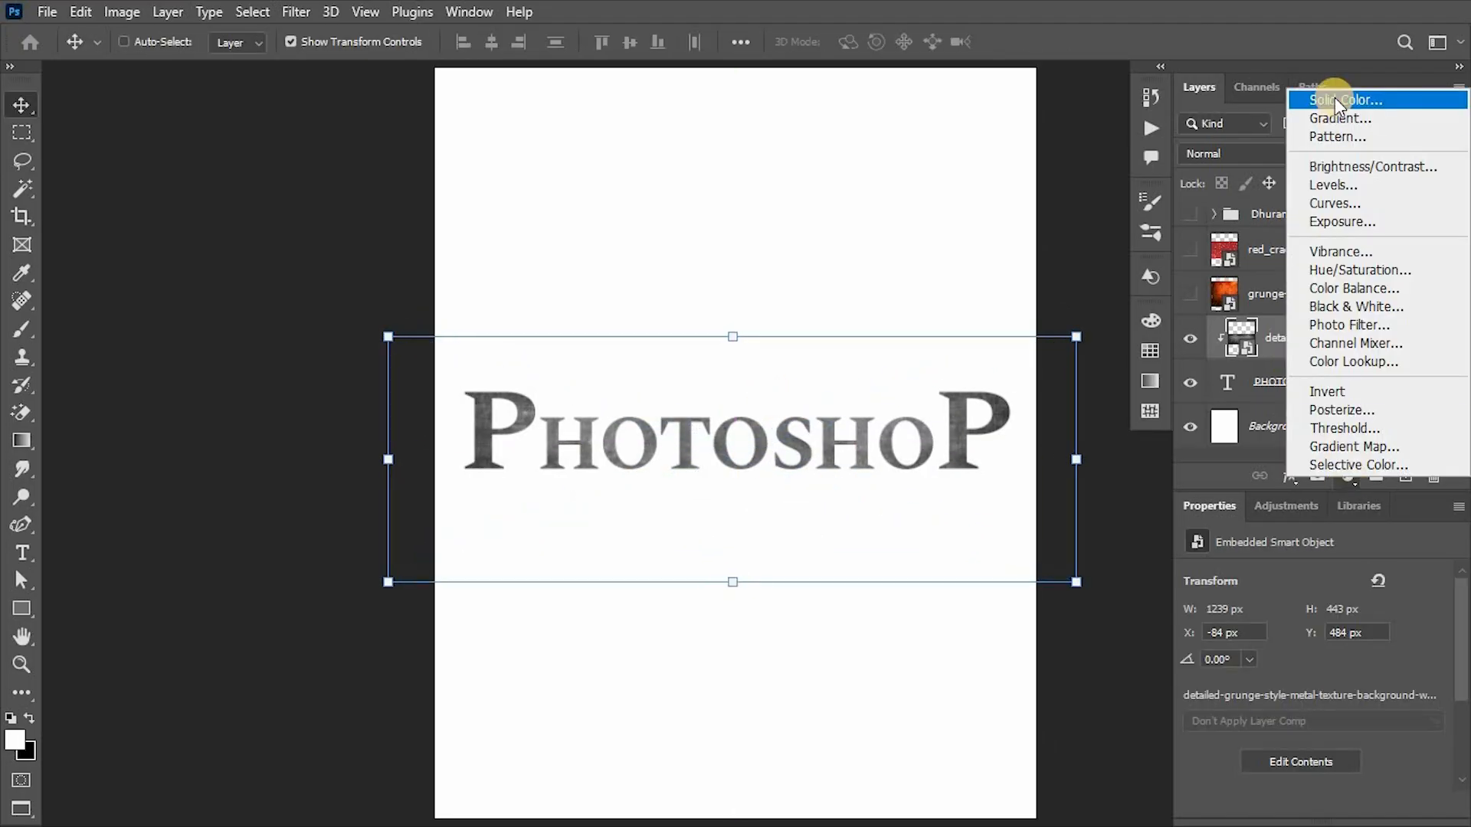
Add a black Solid Color fill layer above the grunge metal texture to darken the lettering
{"action": "left_click", "coordinate": [1342, 100]}
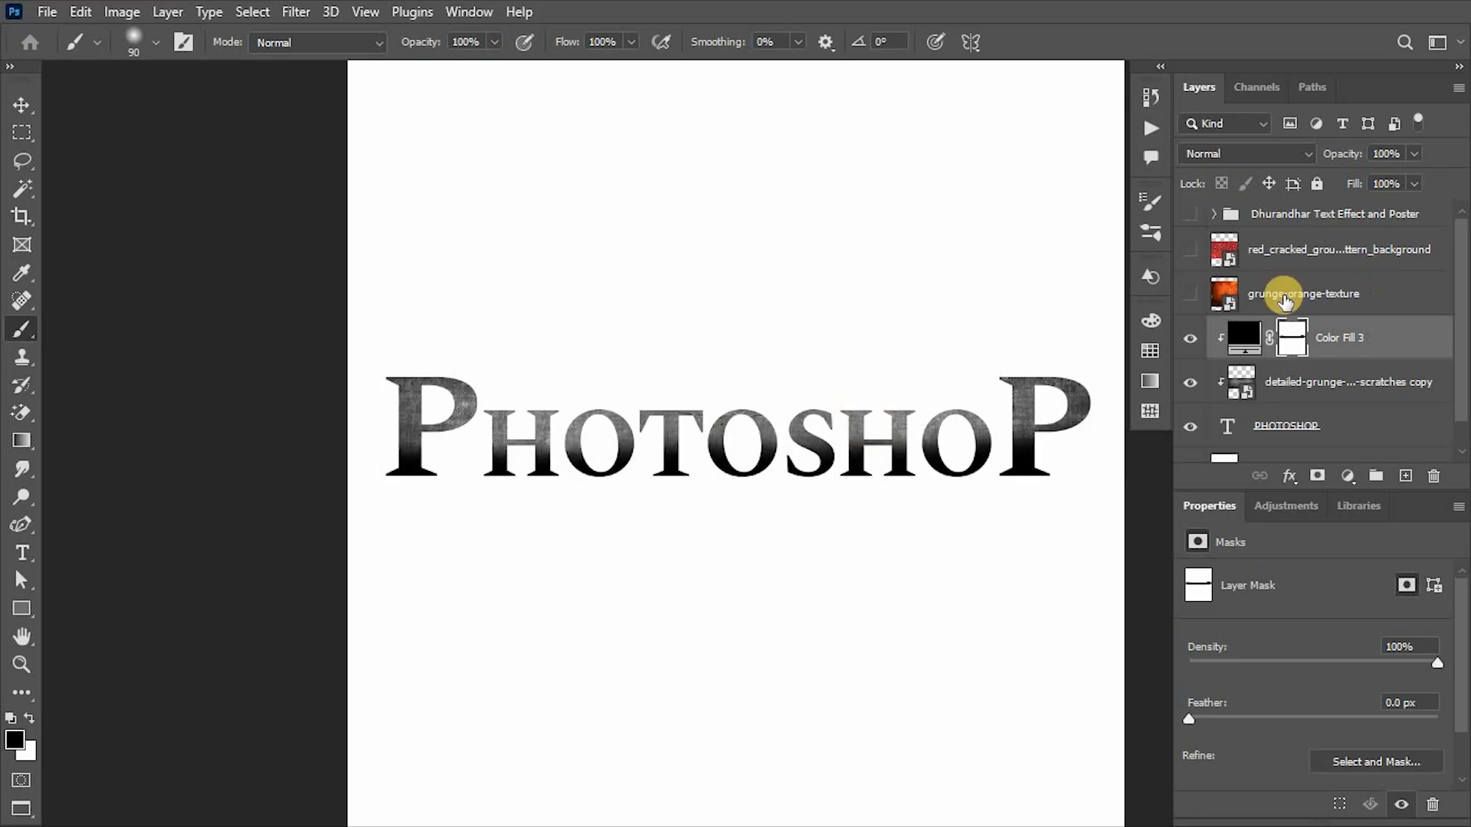
Clip the grunge-orange-texture to the letters and paint it into their lower part
{"action": "left_click", "coordinate": [1190, 294]}
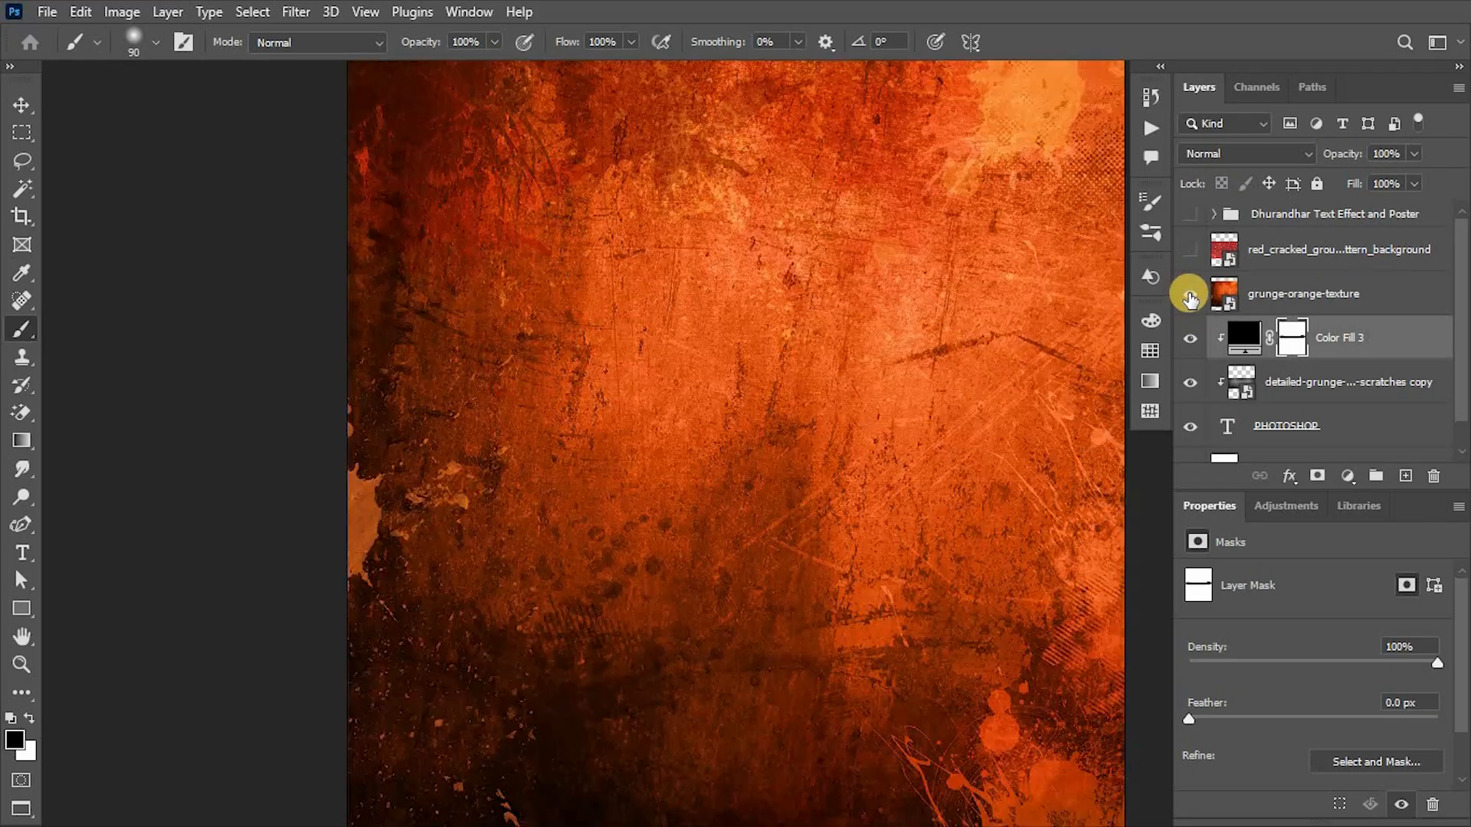
{"action": "left_click", "coordinate": [1302, 294]}
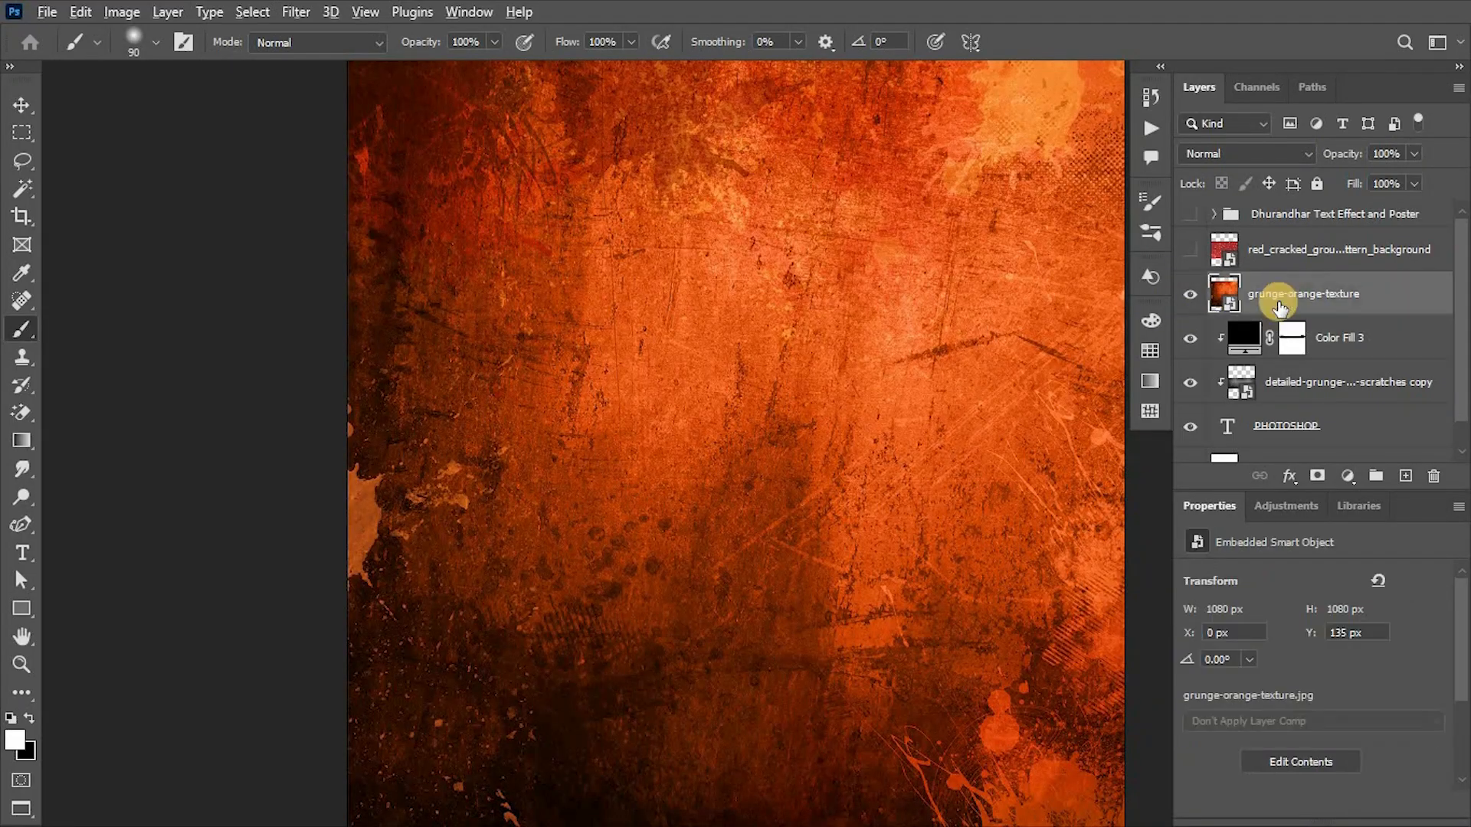
{"action": "left_click", "coordinate": [1291, 337]}
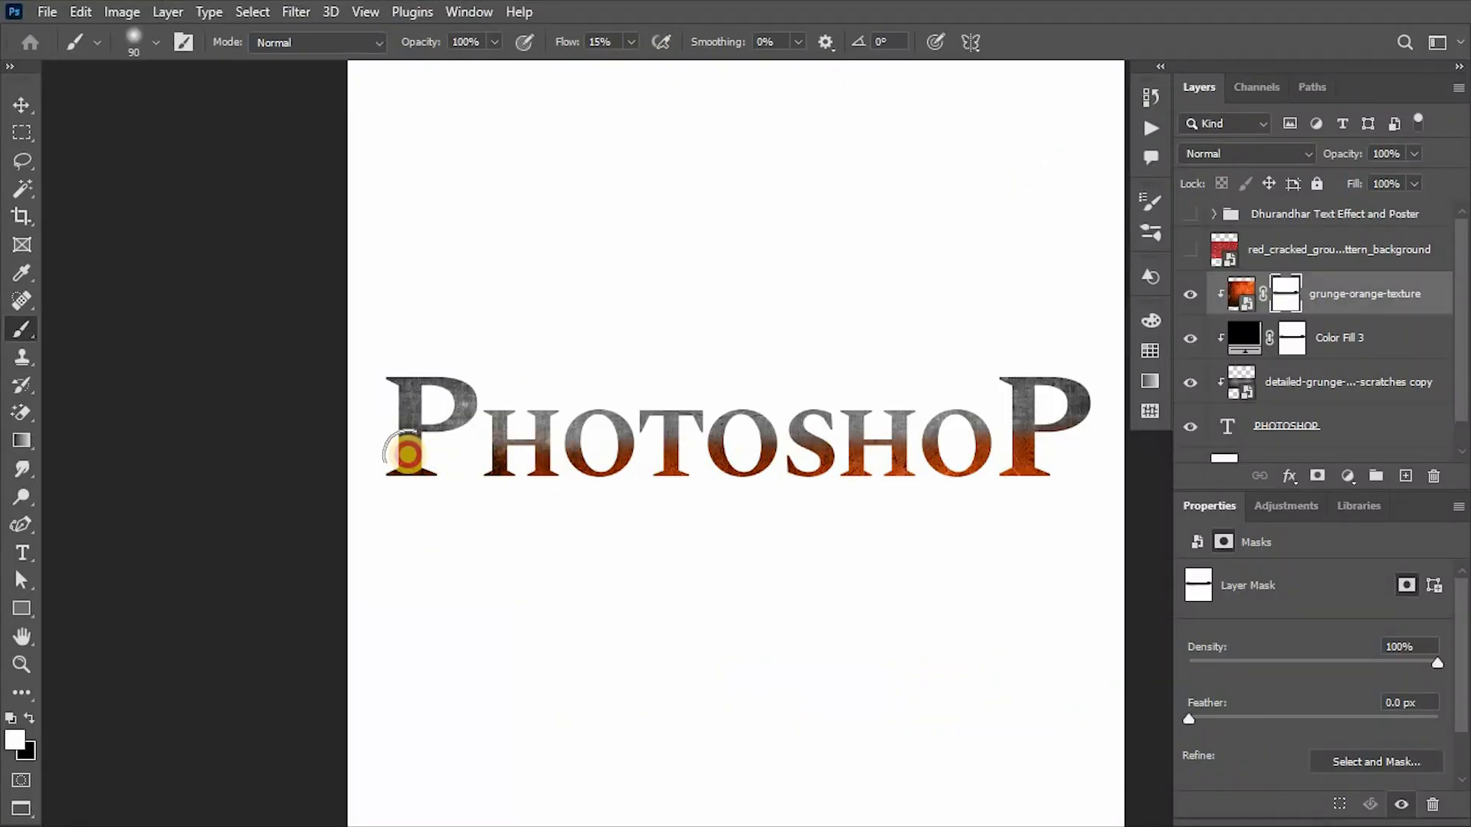
{"action": "left_click_drag", "start_coordinate": [403, 448], "coordinate": [676, 478]}
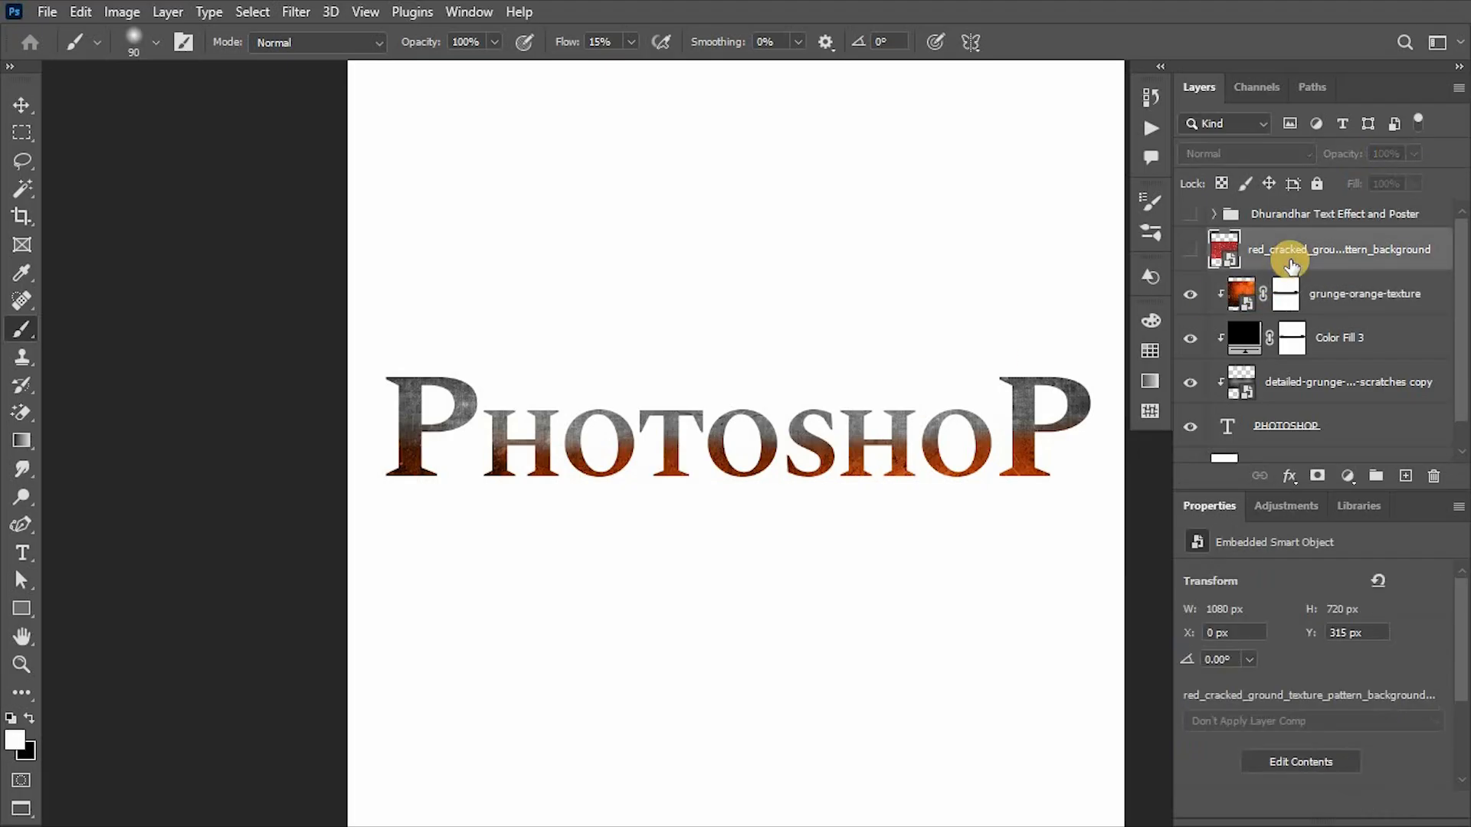
{"action": "left_click", "coordinate": [1189, 248]}
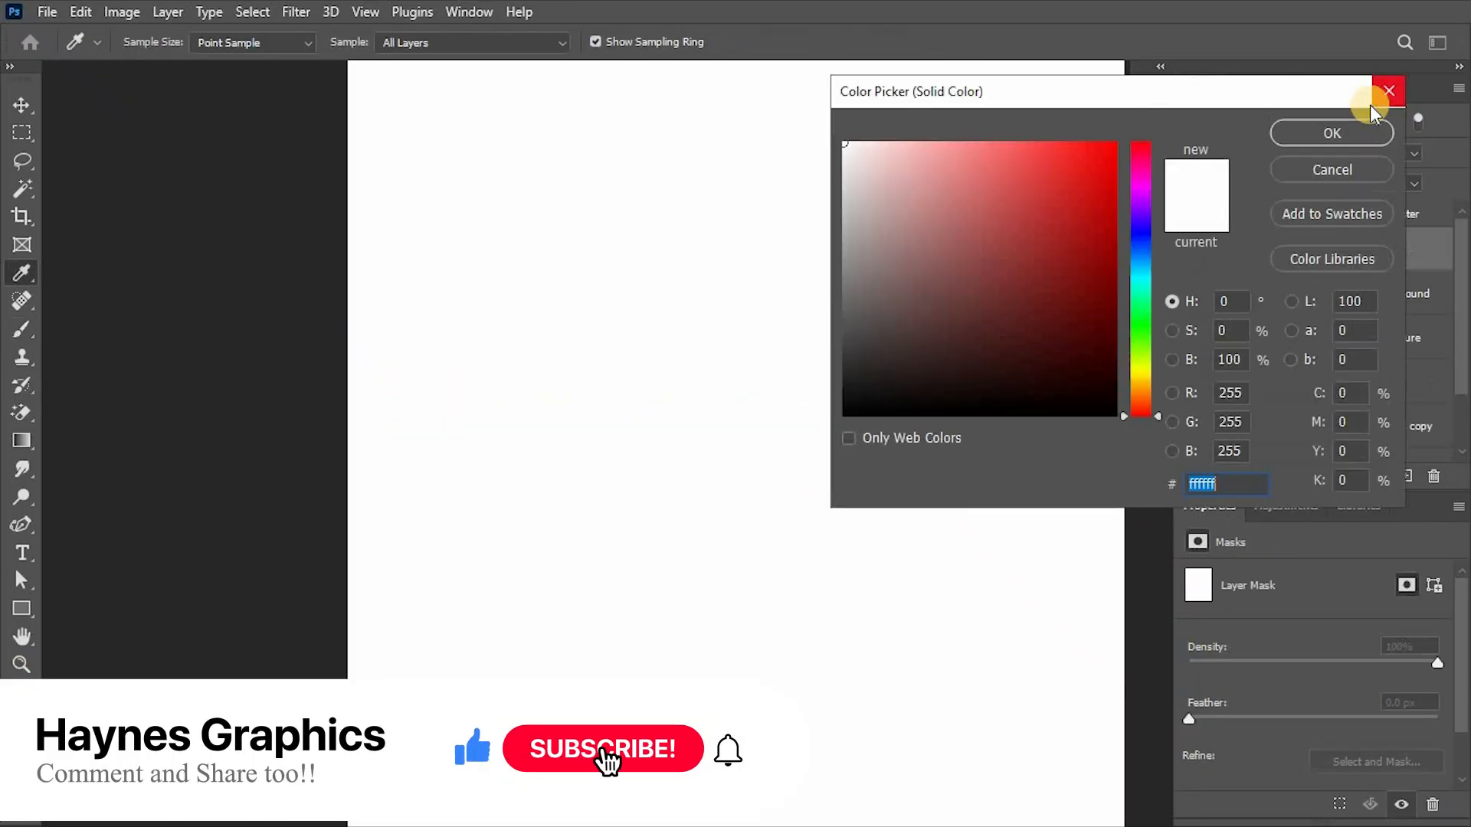
Clip and mask the red_cracked_ground texture onto the lower PHOTOSHOP letters
{"action": "left_click", "coordinate": [1139, 390]}
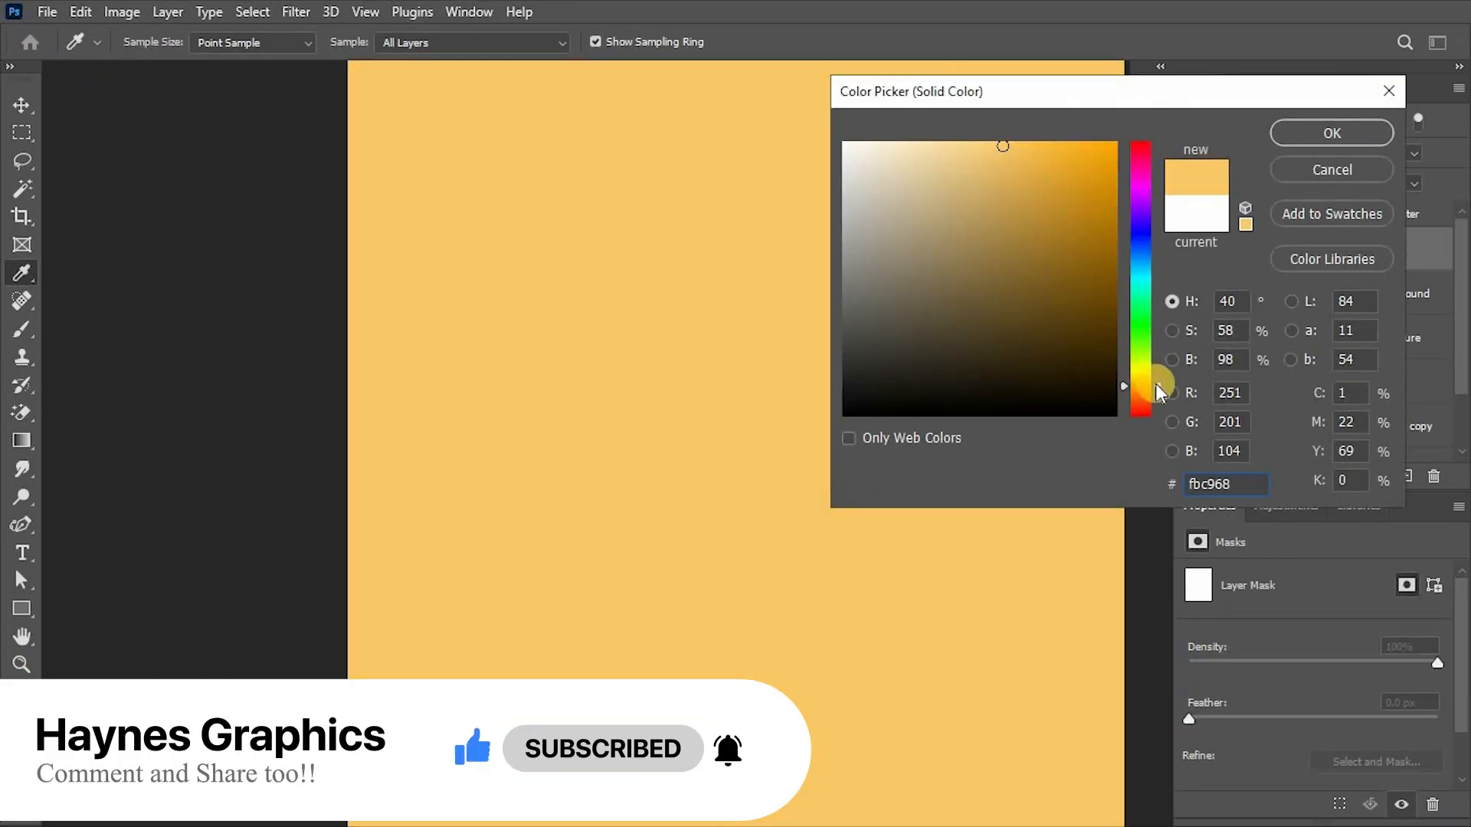
{"action": "left_click", "coordinate": [1330, 132]}
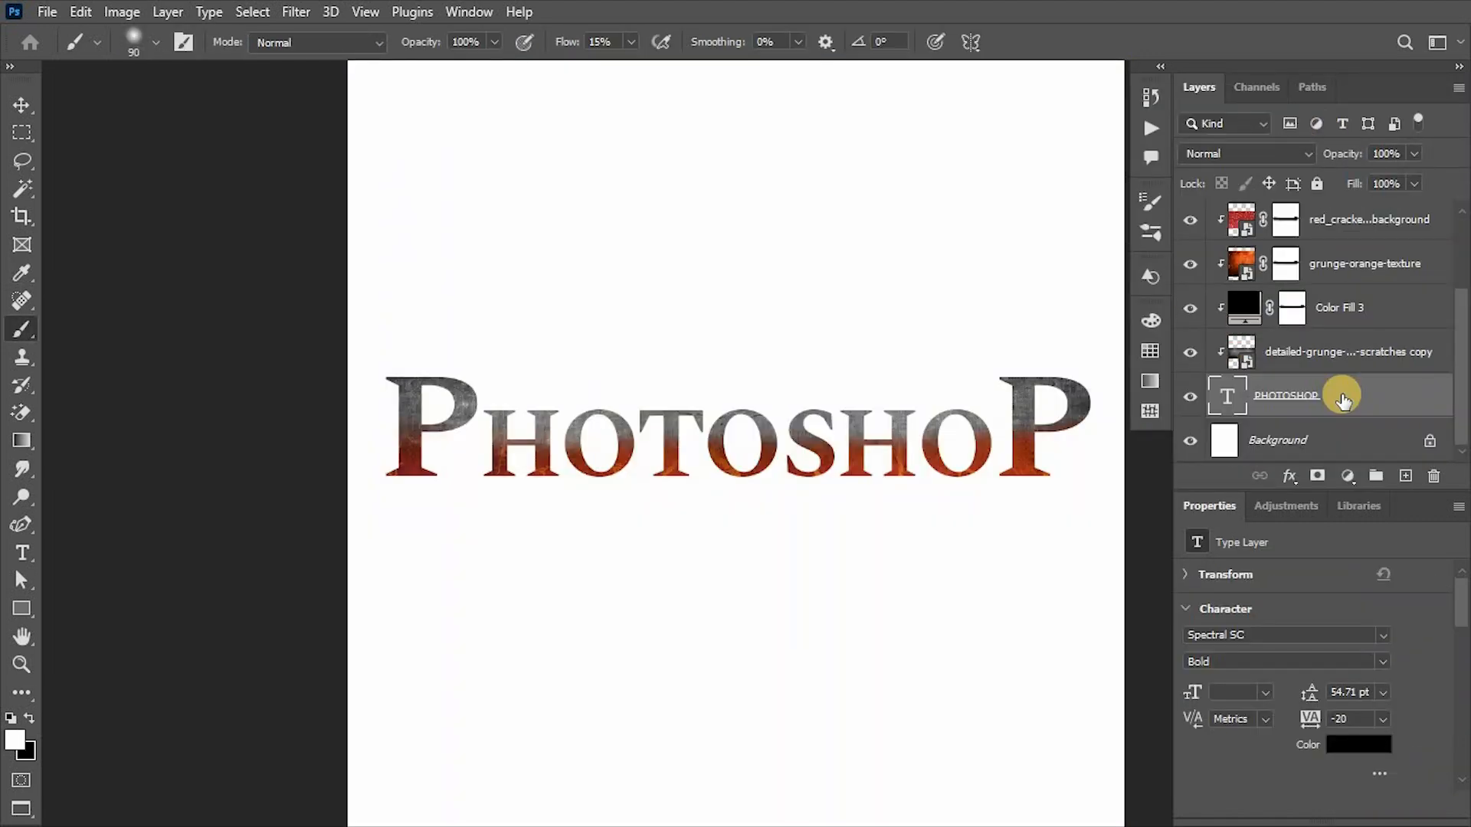
Convert a duplicate of the PHOTOSHOP text layer into a vector shape layer
{"action": "left_click", "coordinate": [1342, 396]}
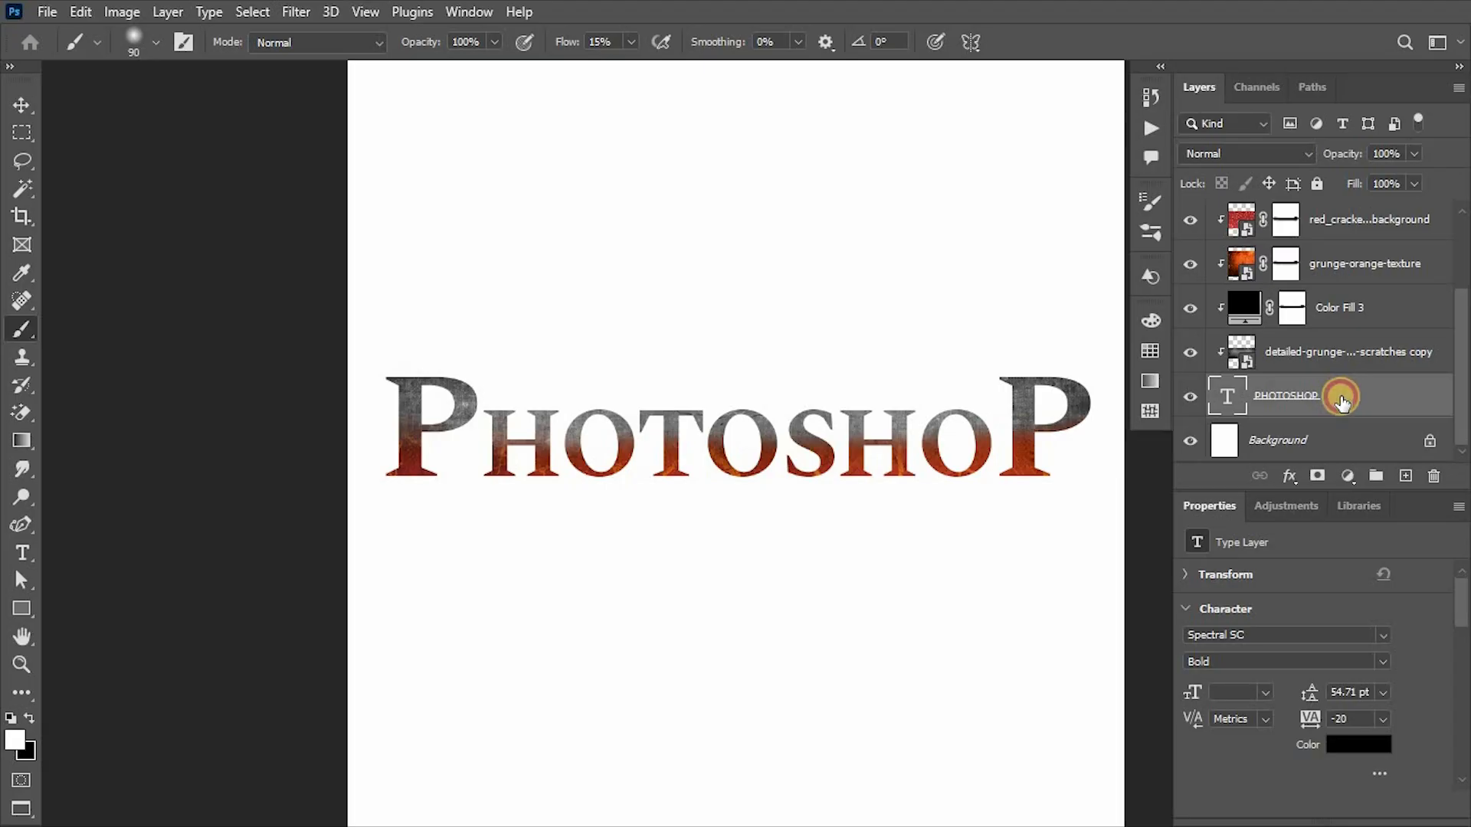
{"action": "right_click", "coordinate": [1286, 395]}
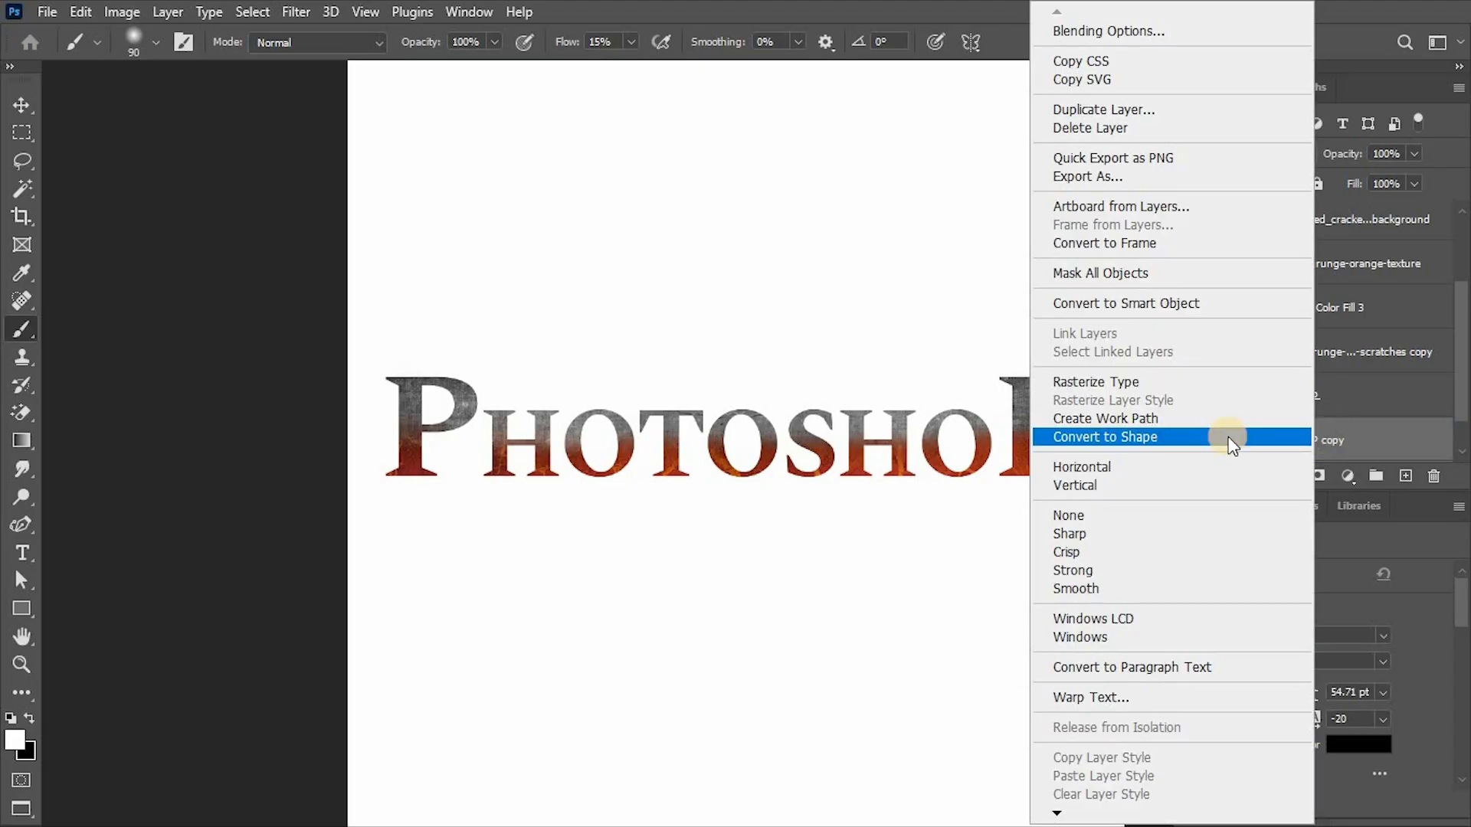
{"action": "left_click", "coordinate": [1104, 437]}
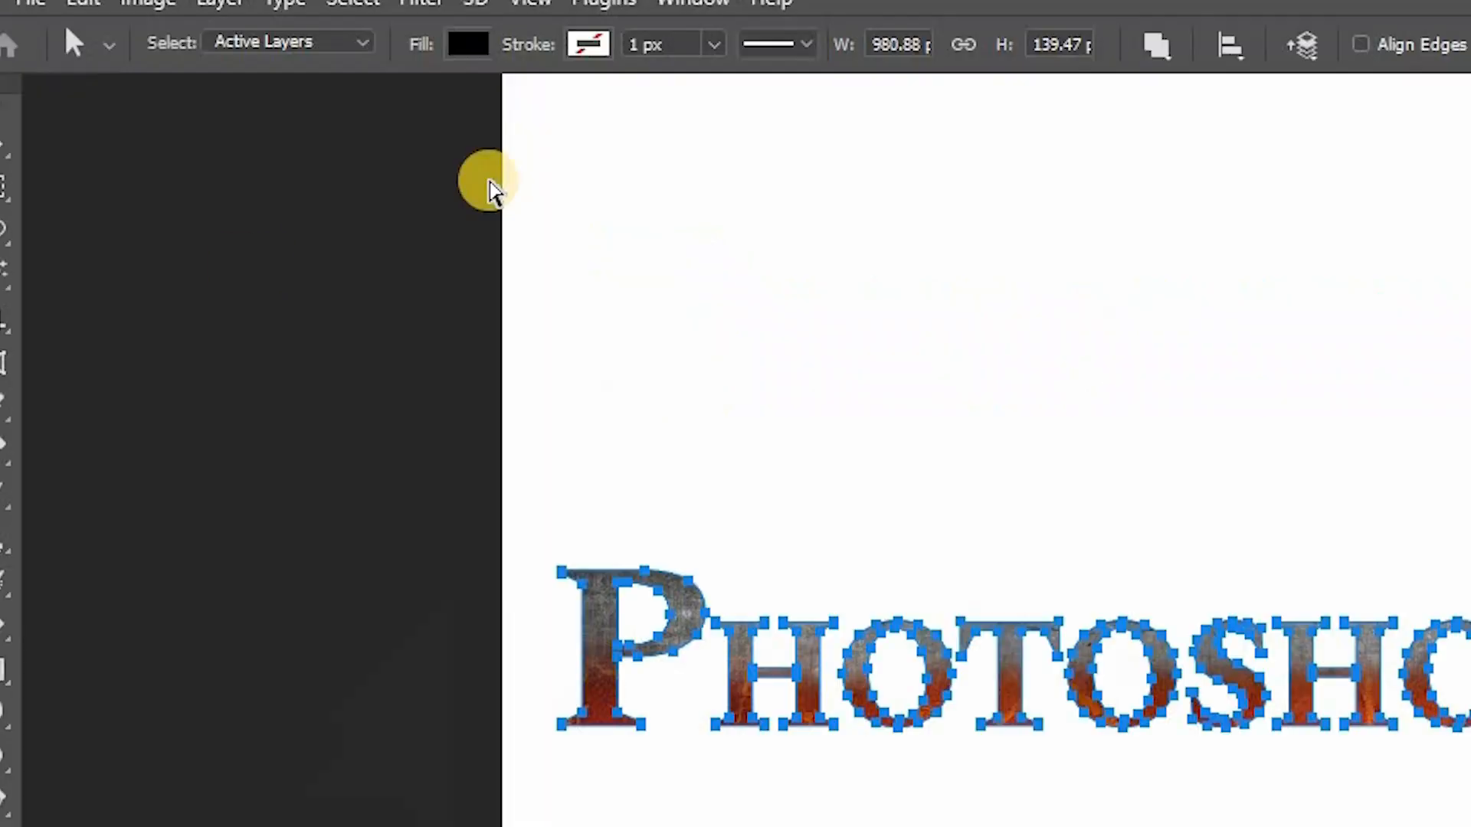
{"action": "left_click", "coordinate": [589, 44]}
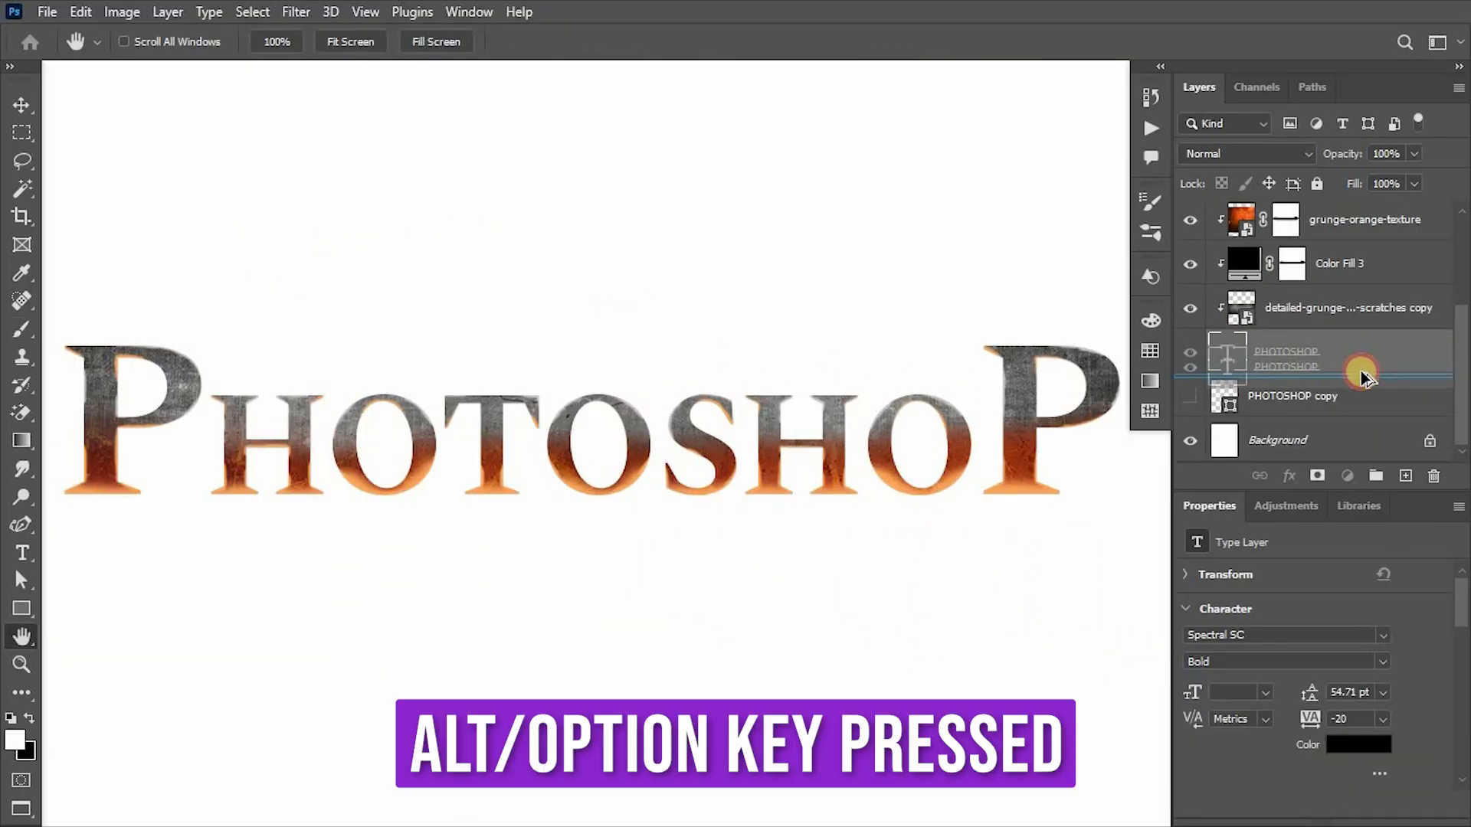
Duplicate the text layer and create two dark red Drop Shadows as separate pixel layers
{"action": "left_click_drag", "start_coordinate": [1360, 370], "coordinate": [1360, 395]}
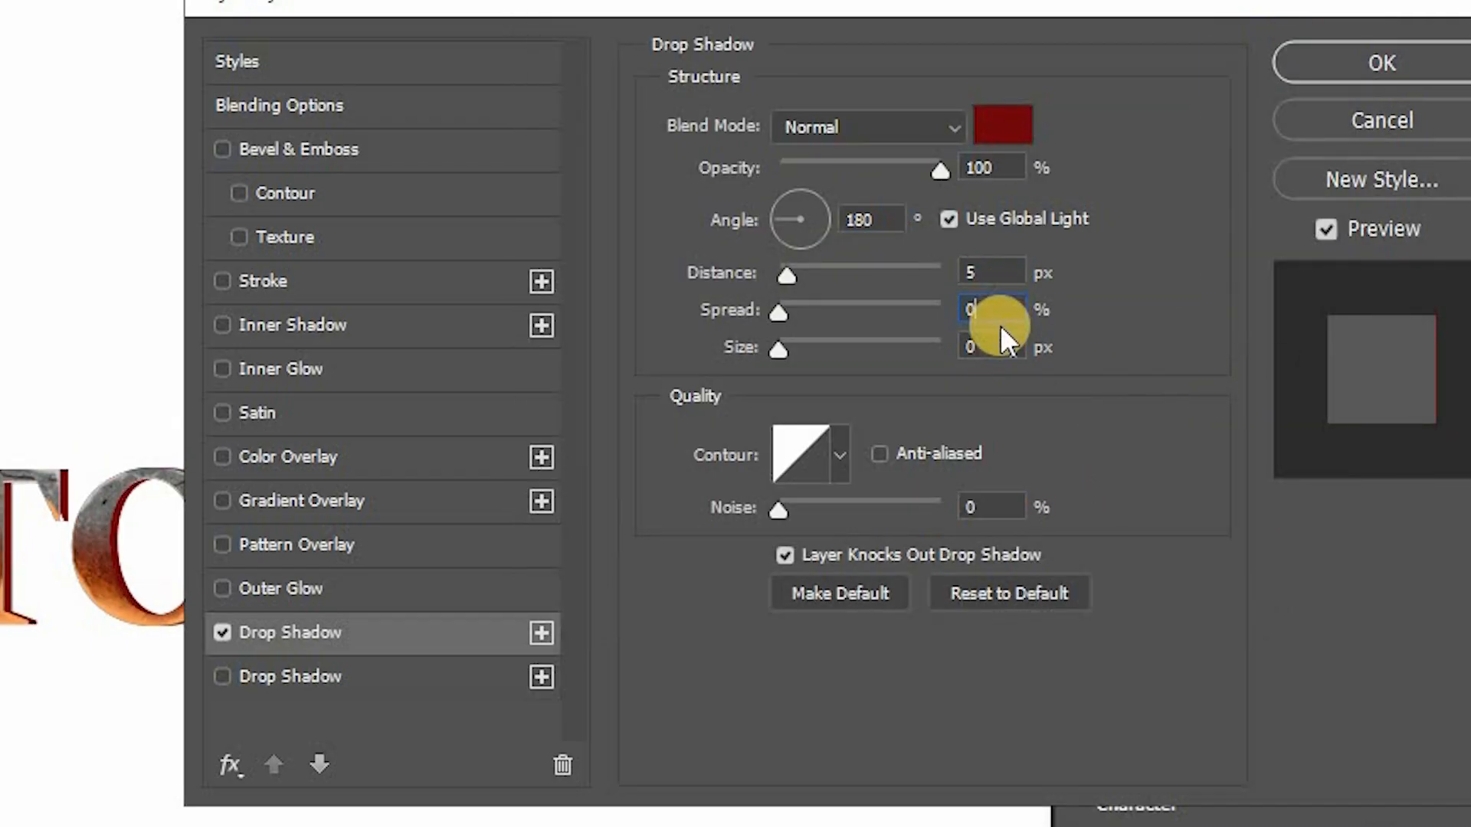
{"action": "left_click", "coordinate": [1380, 63]}
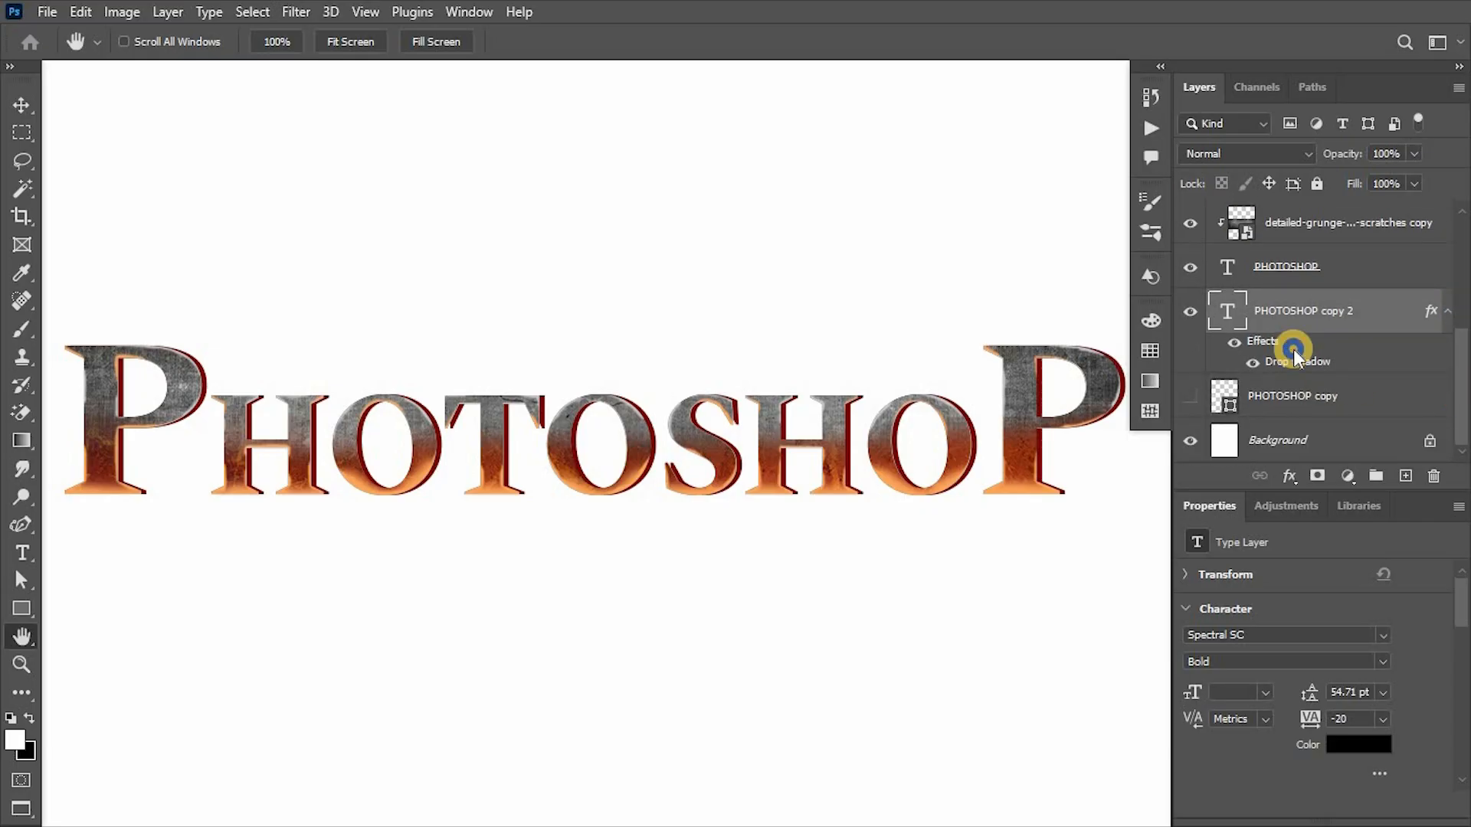
{"action": "right_click", "coordinate": [1293, 361]}
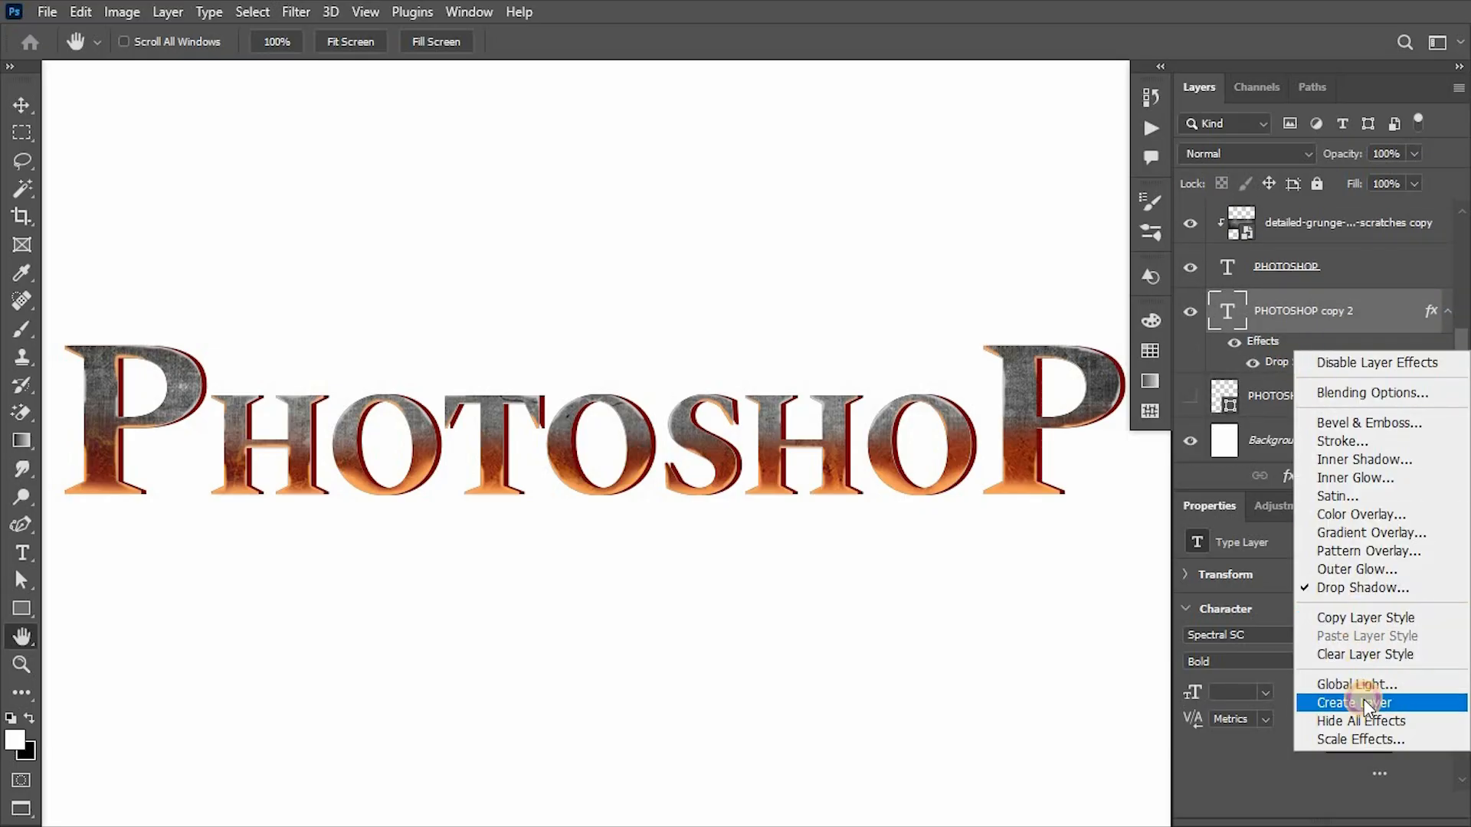
{"action": "left_click", "coordinate": [1370, 392]}
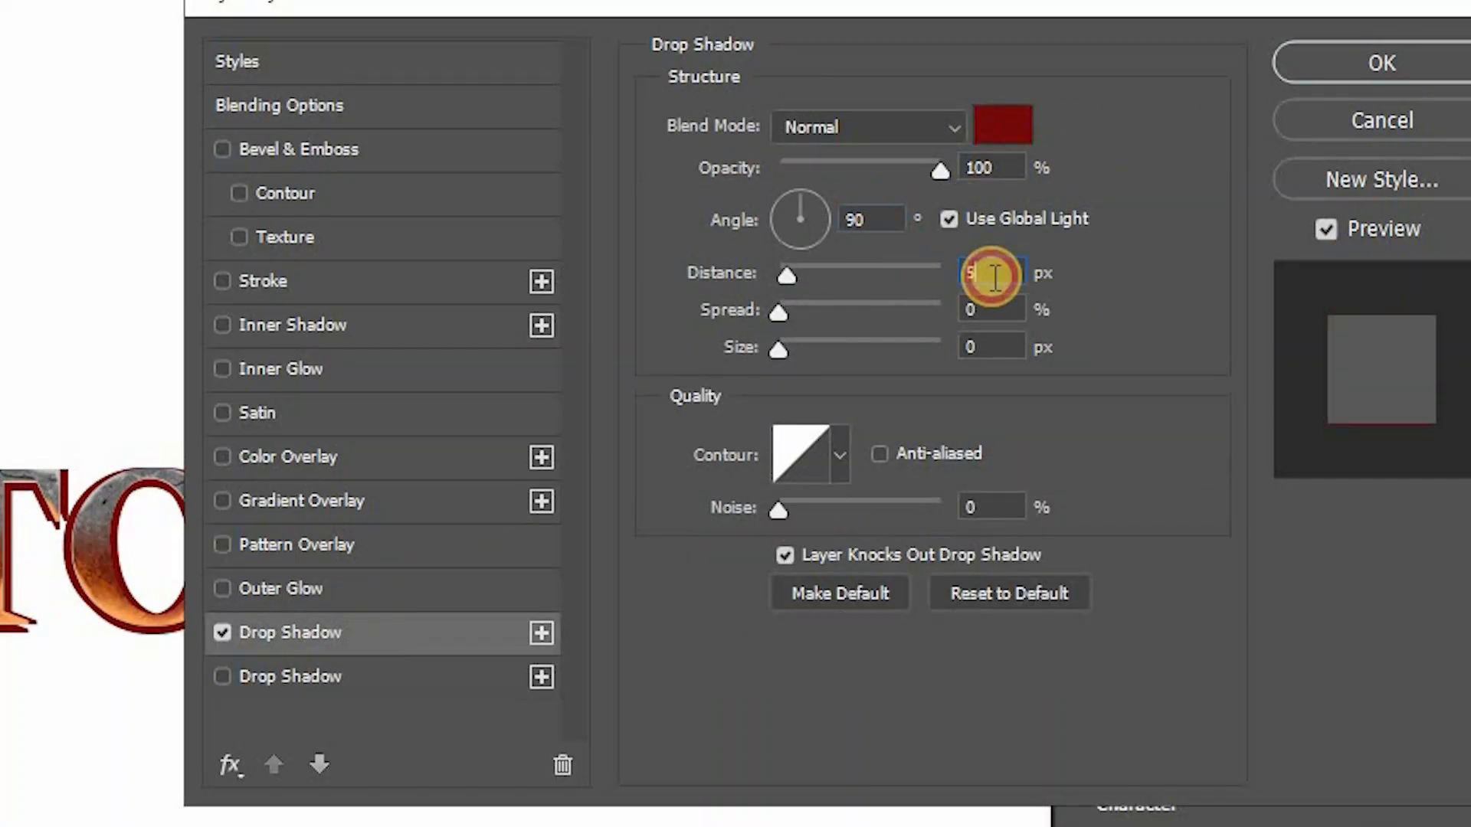
{"action": "left_click", "coordinate": [1381, 62]}
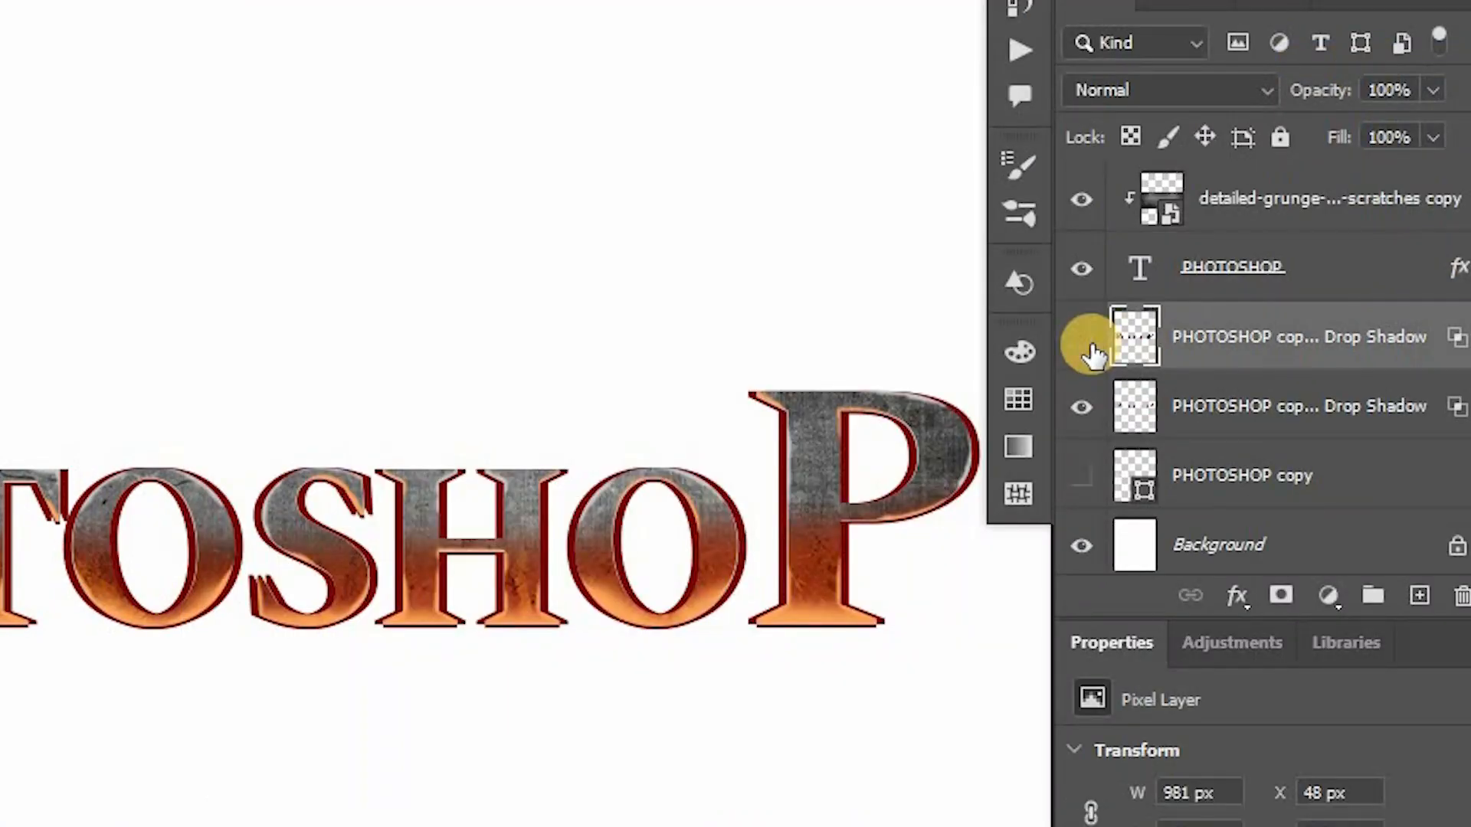
Rename the shadows Left and Right Drop Shadow and marquee-select OSHOP on the right shadow
{"action": "double_click", "coordinate": [1300, 337]}
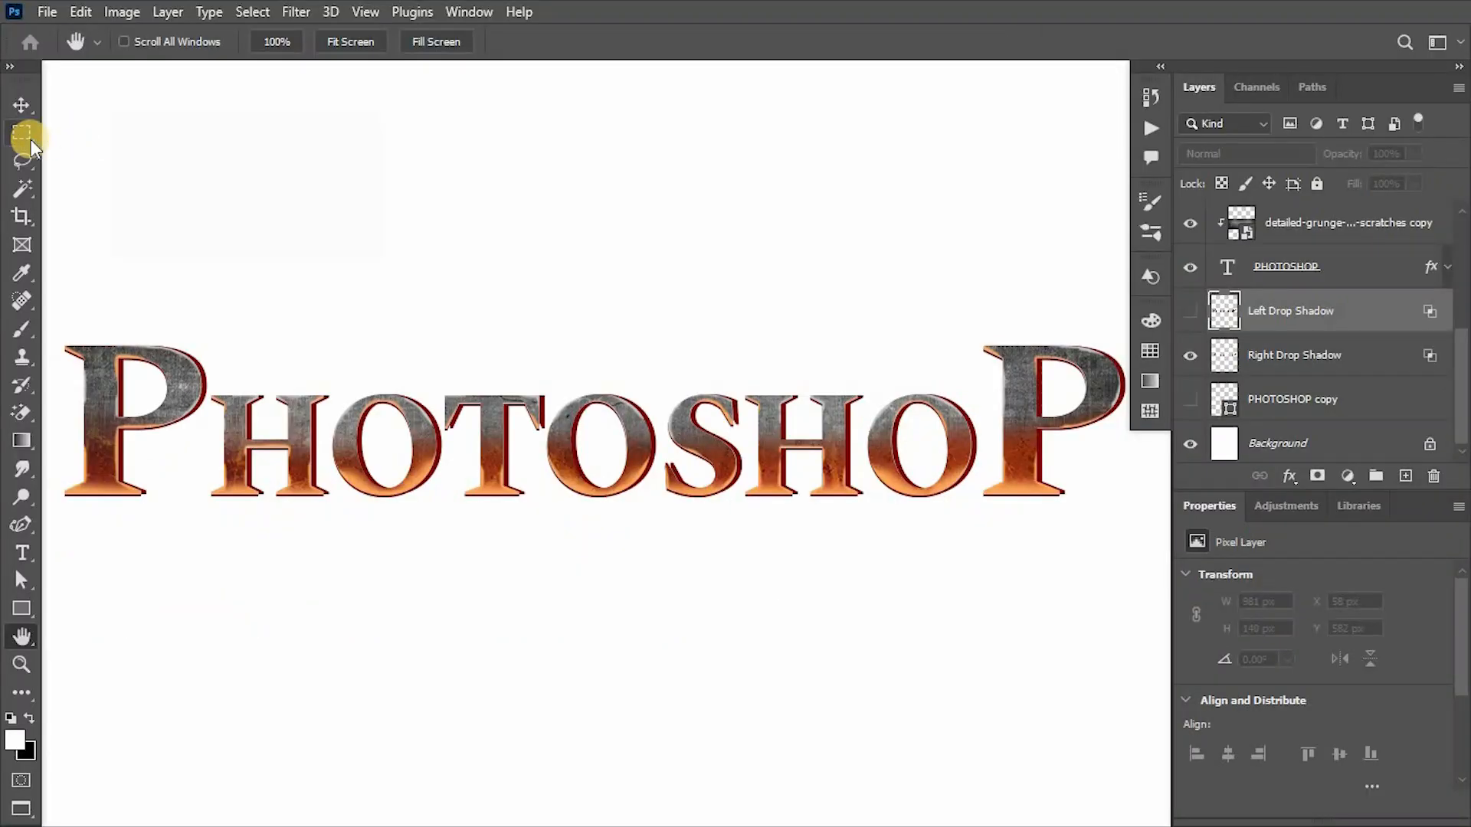
{"action": "left_click", "coordinate": [21, 131]}
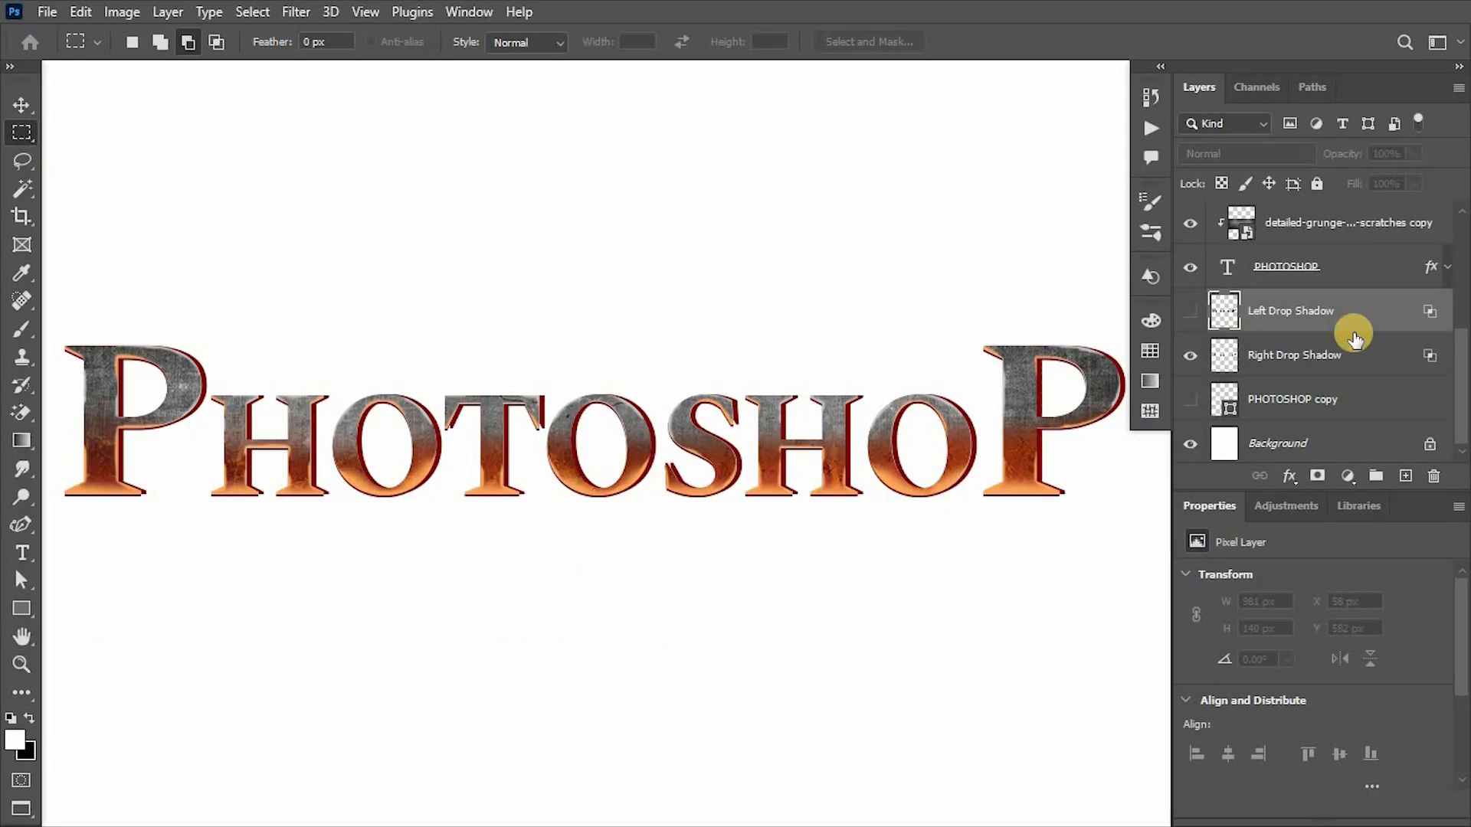
{"action": "left_click", "coordinate": [1295, 354]}
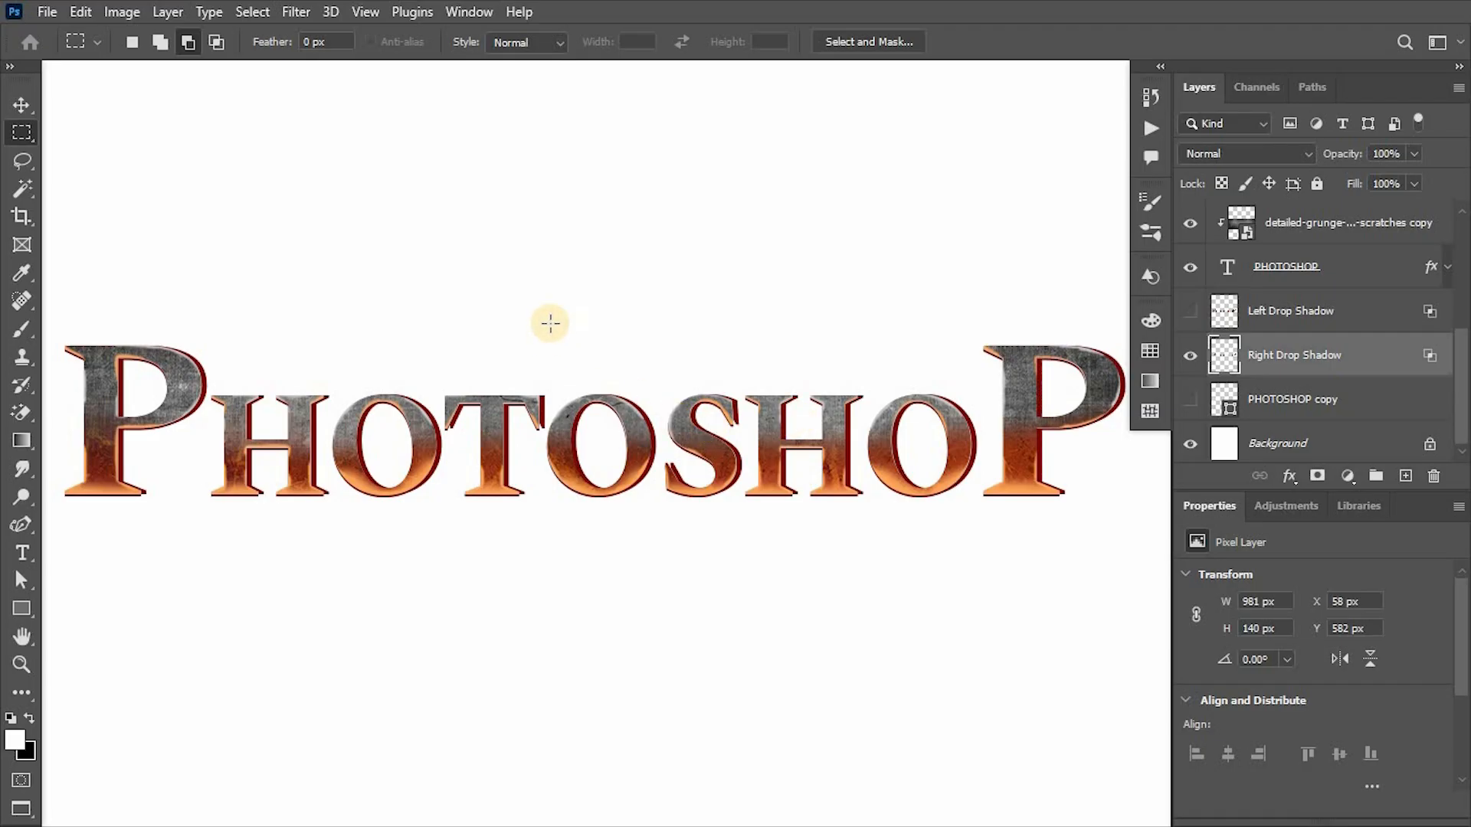
{"action": "left_click_drag", "start_coordinate": [549, 324], "coordinate": [1126, 524]}
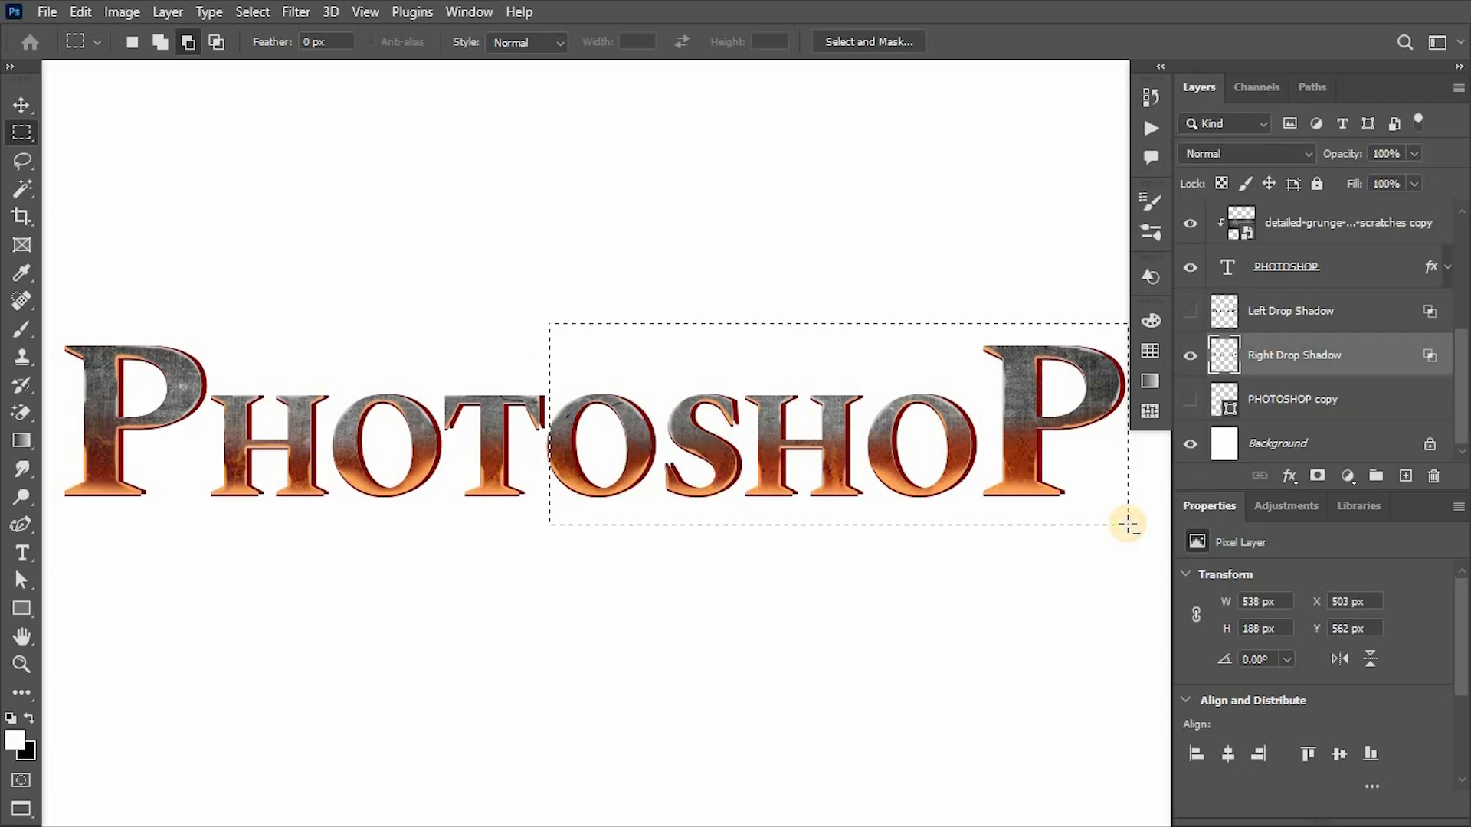
{"action": "left_click", "coordinate": [1314, 475]}
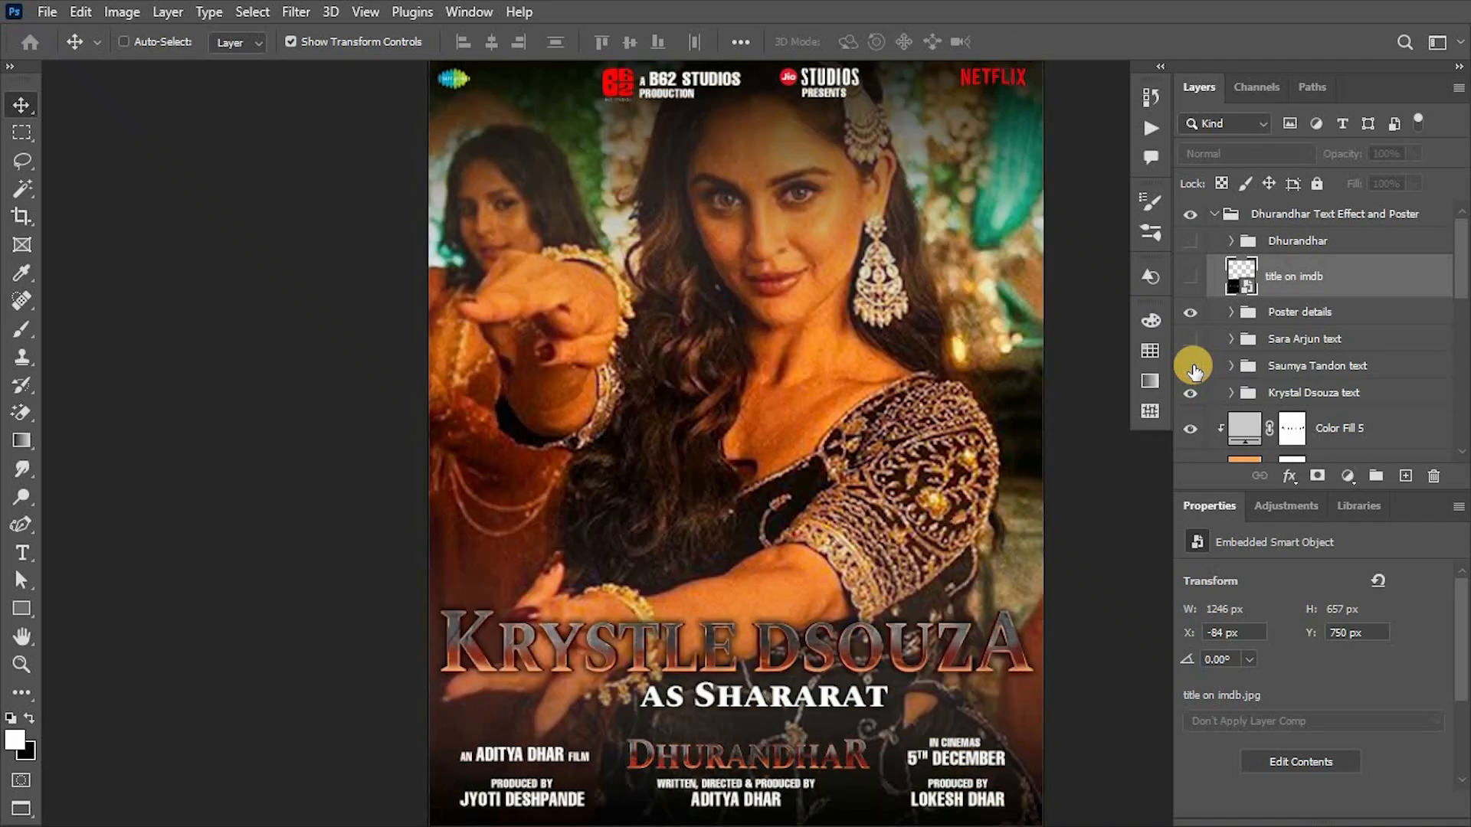
{"action": "mouse_move", "coordinate": [1194, 369]}
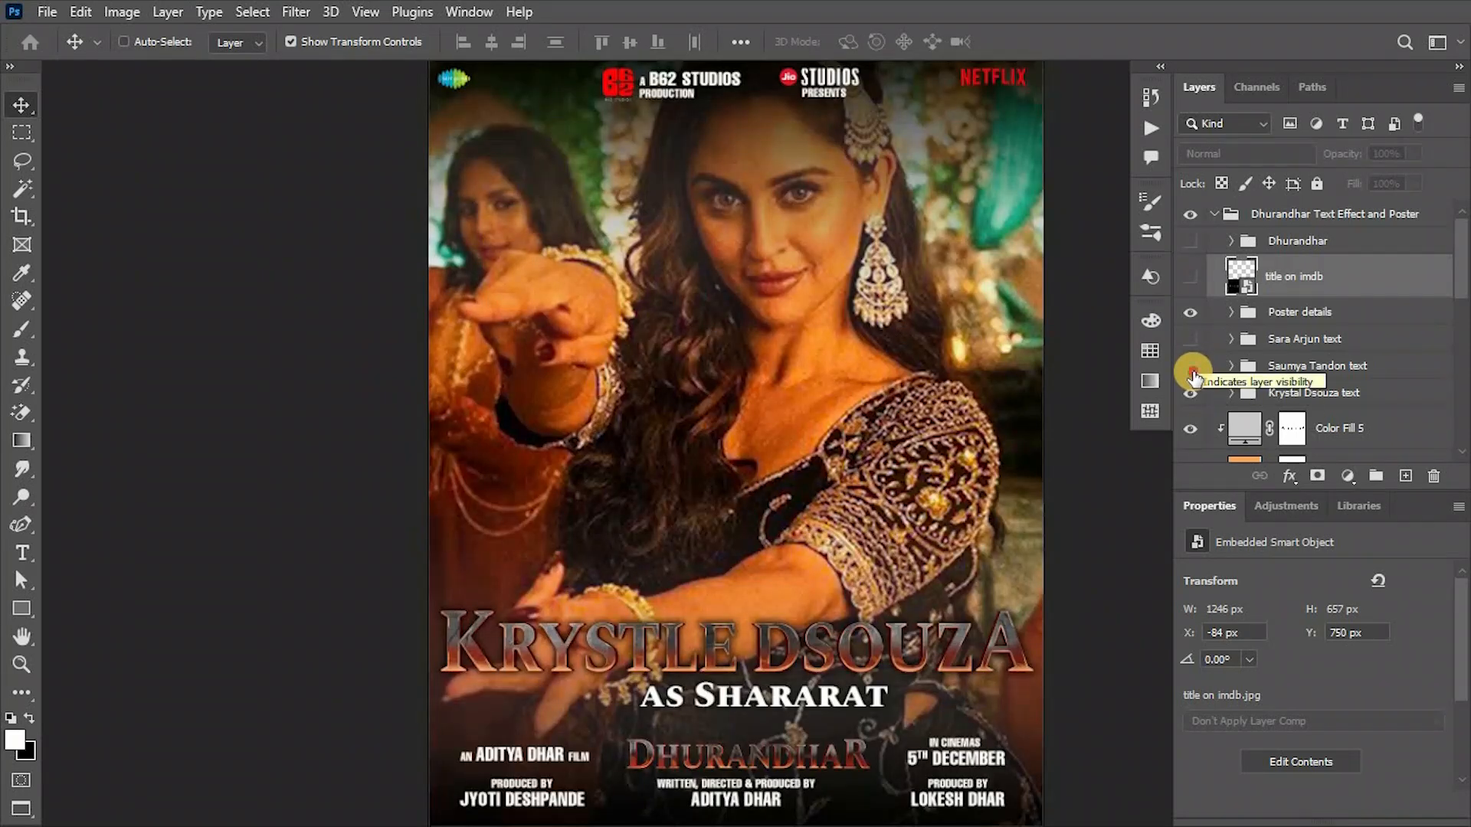